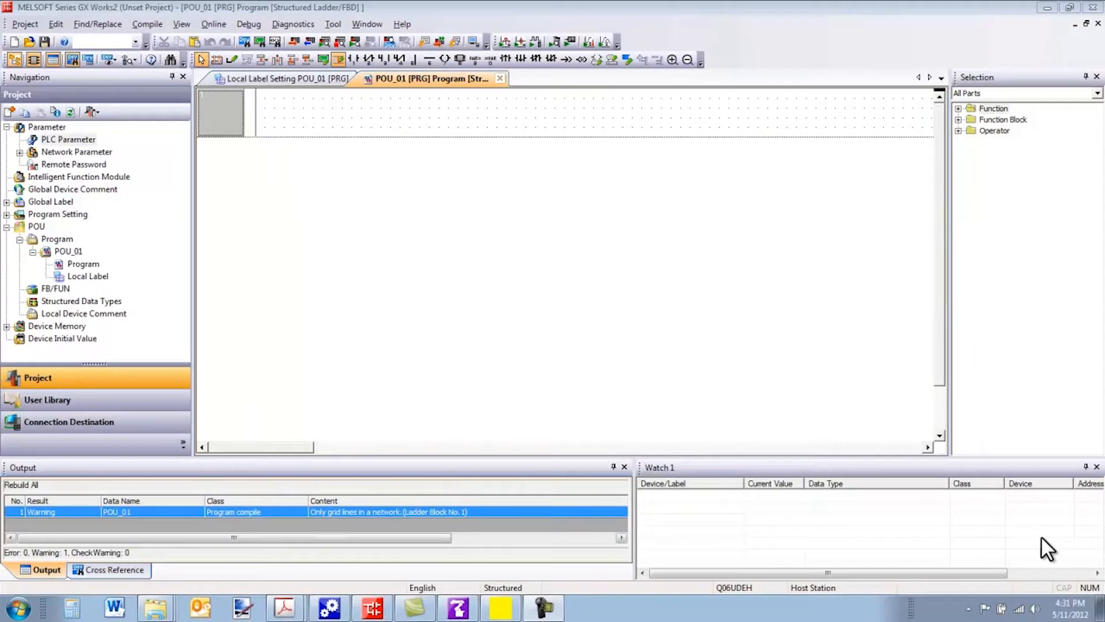
{"action": "mouse_move", "coordinate": [1039, 573]}
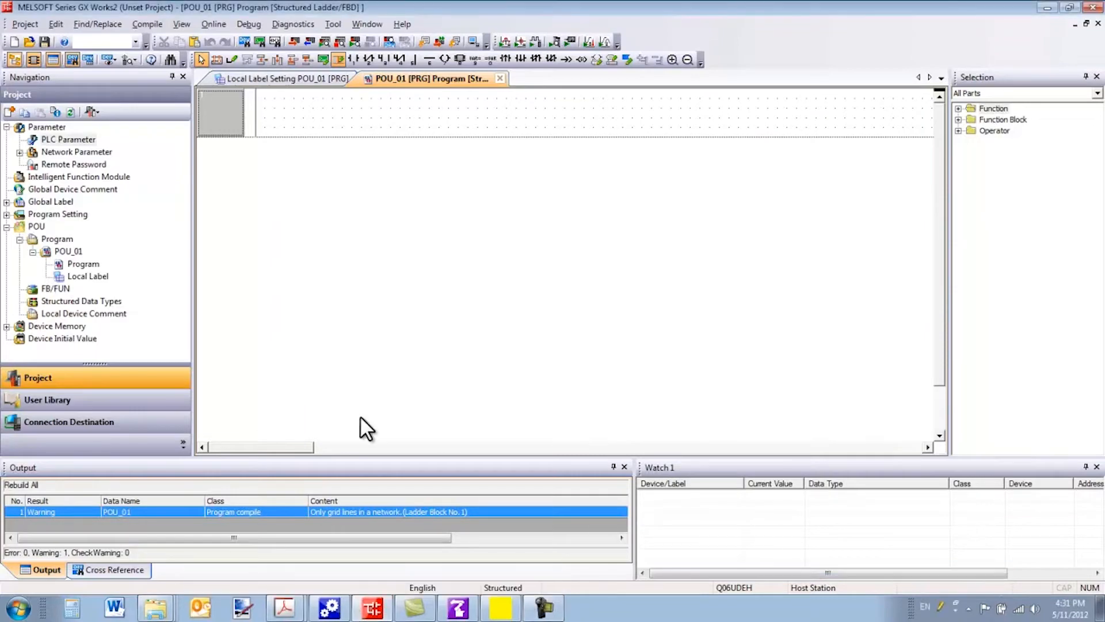
Open PLC Parameter's Multiple CPU Setting, keep 3 PLCs, and review the high speed transmission area
{"action": "left_click", "coordinate": [69, 138]}
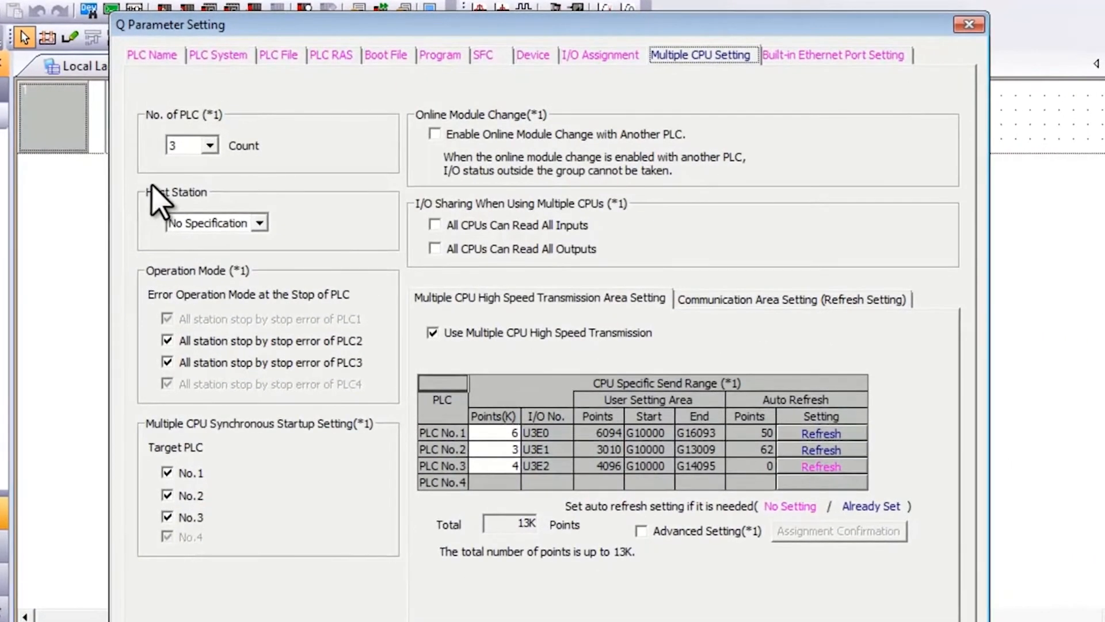
{"action": "mouse_move", "coordinate": [704, 98]}
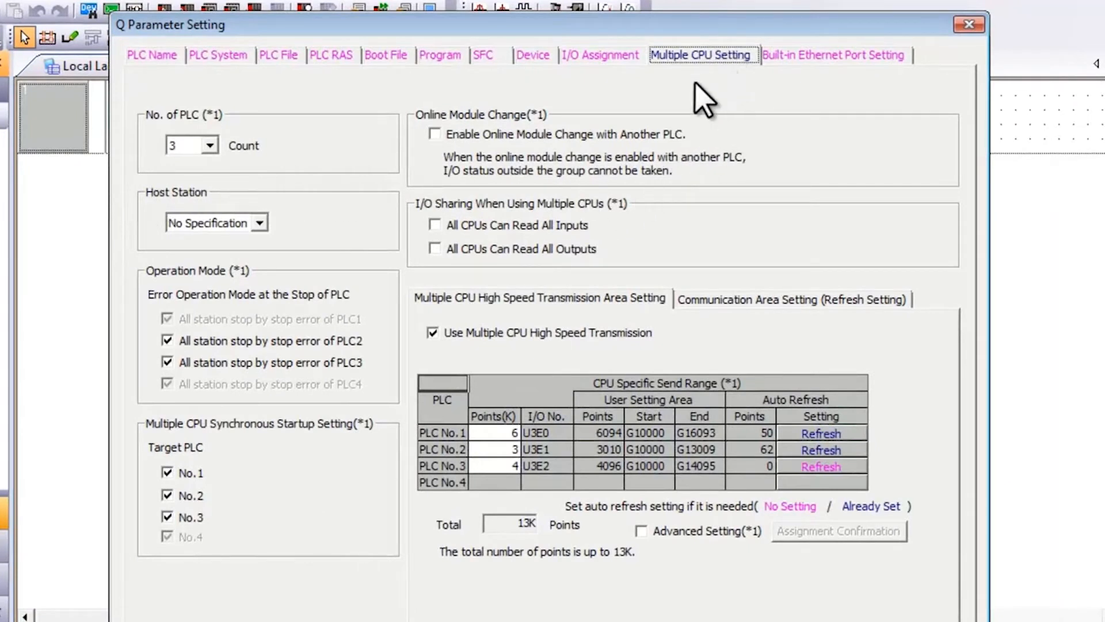
{"action": "left_click", "coordinate": [212, 145]}
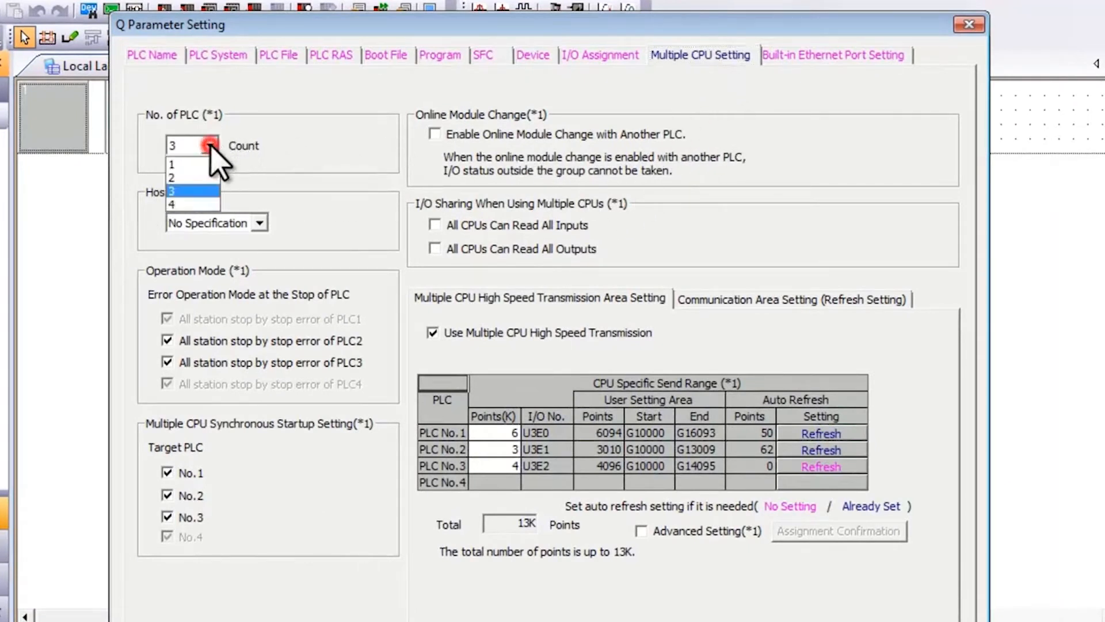
{"action": "left_click", "coordinate": [191, 191]}
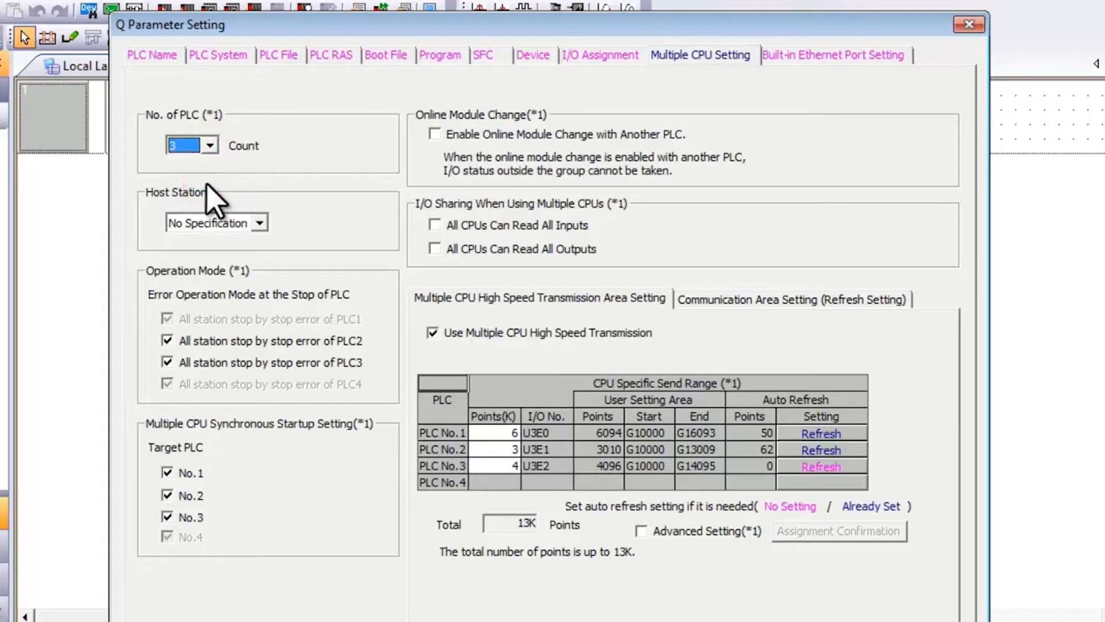
{"action": "mouse_move", "coordinate": [232, 211]}
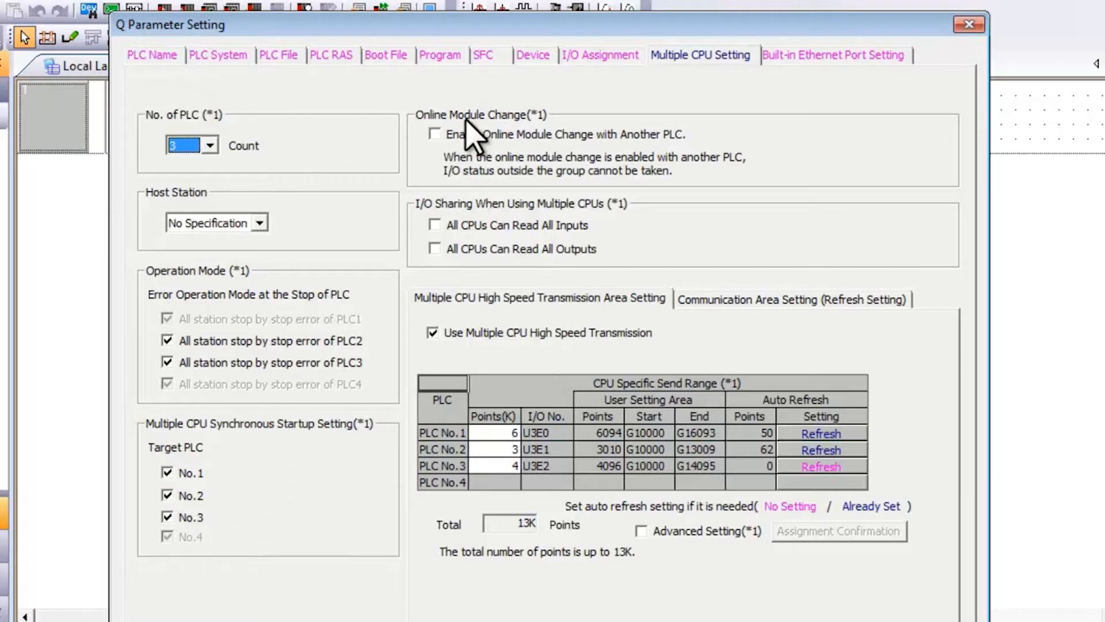
{"action": "mouse_move", "coordinate": [401, 138]}
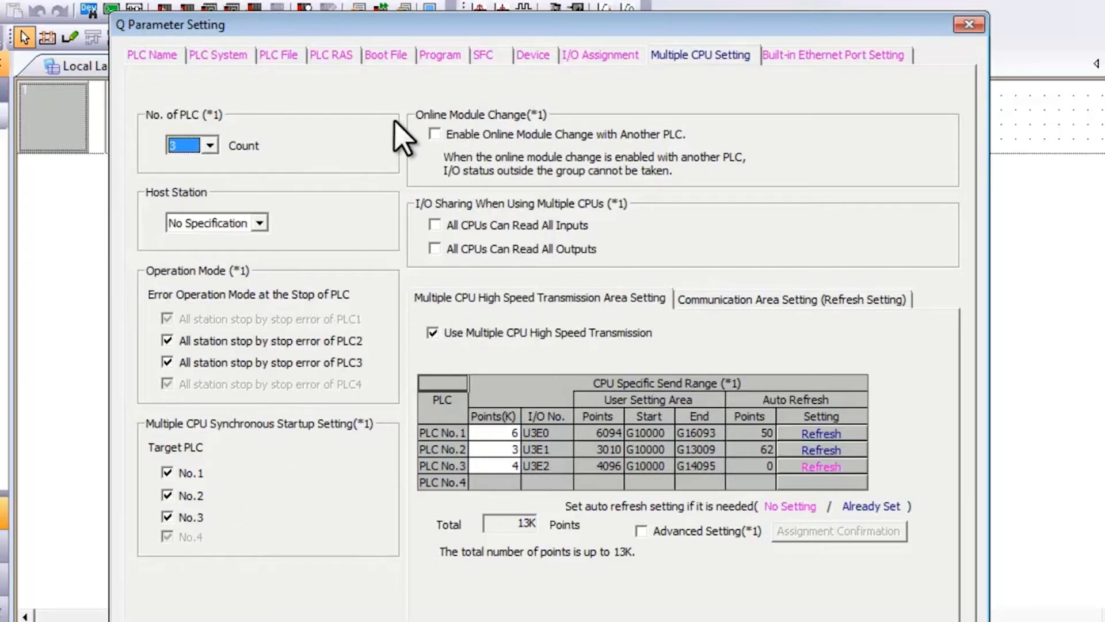
{"action": "mouse_move", "coordinate": [559, 314]}
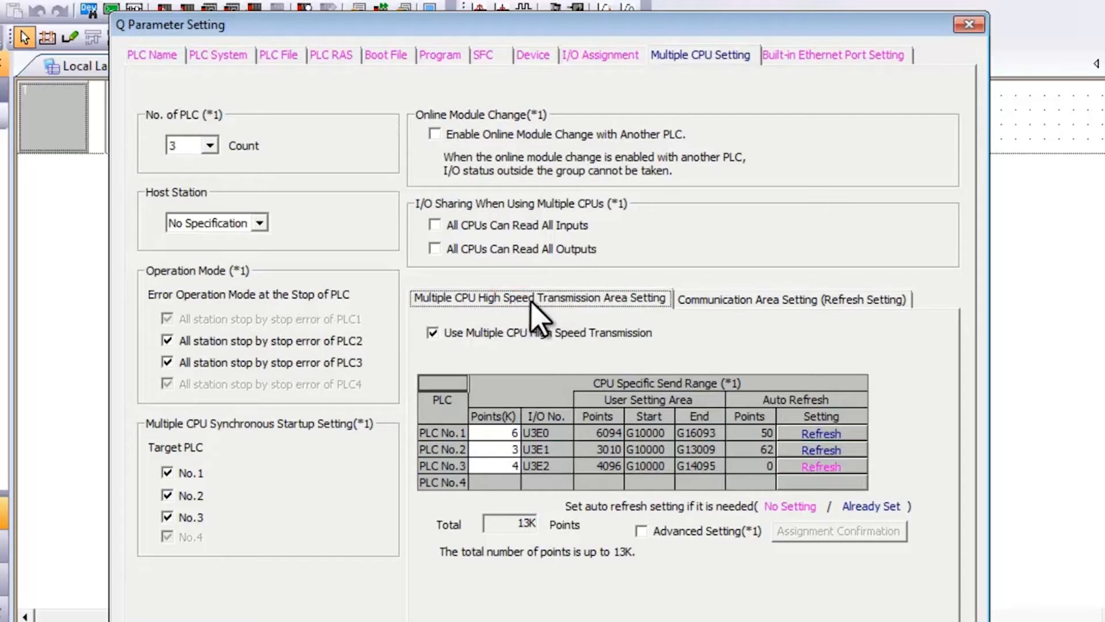
{"action": "mouse_move", "coordinate": [613, 327]}
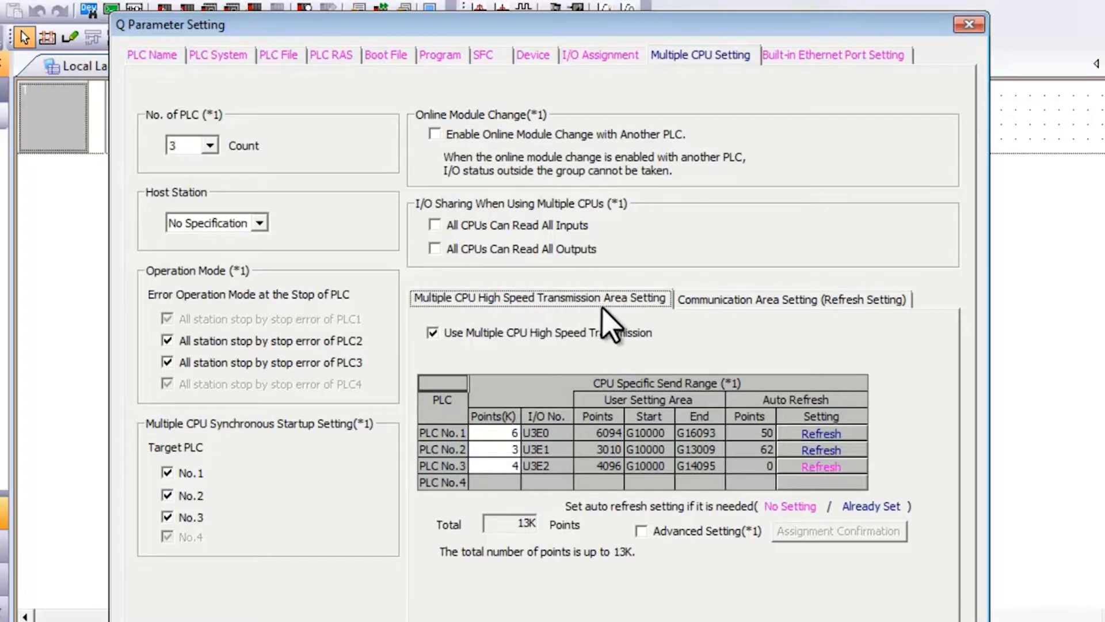
{"action": "mouse_move", "coordinate": [732, 317]}
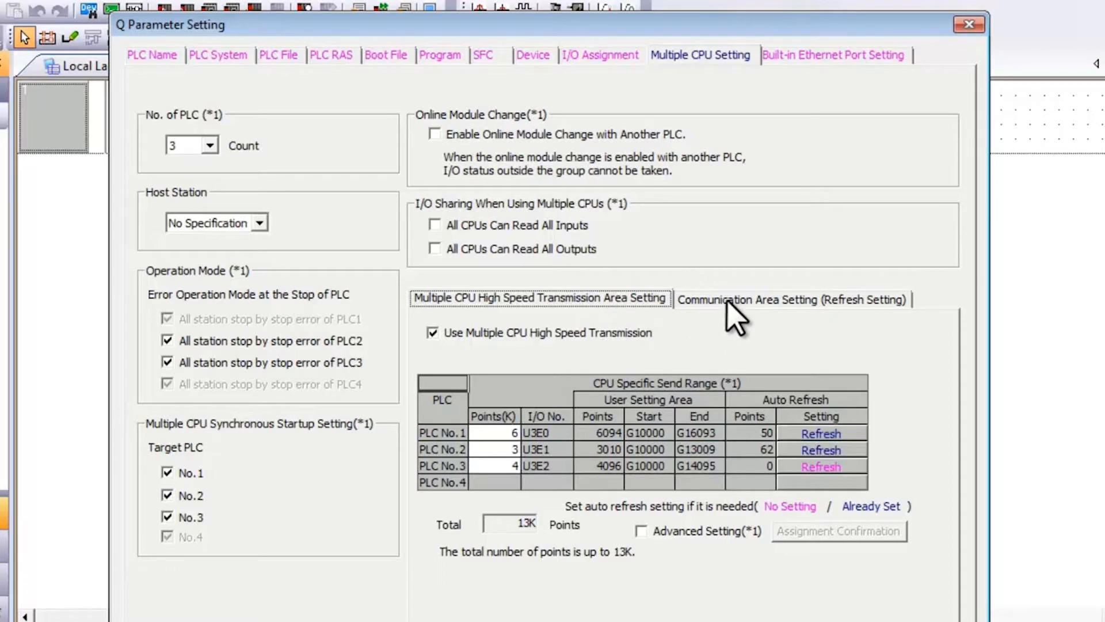
{"action": "left_click", "coordinate": [791, 299]}
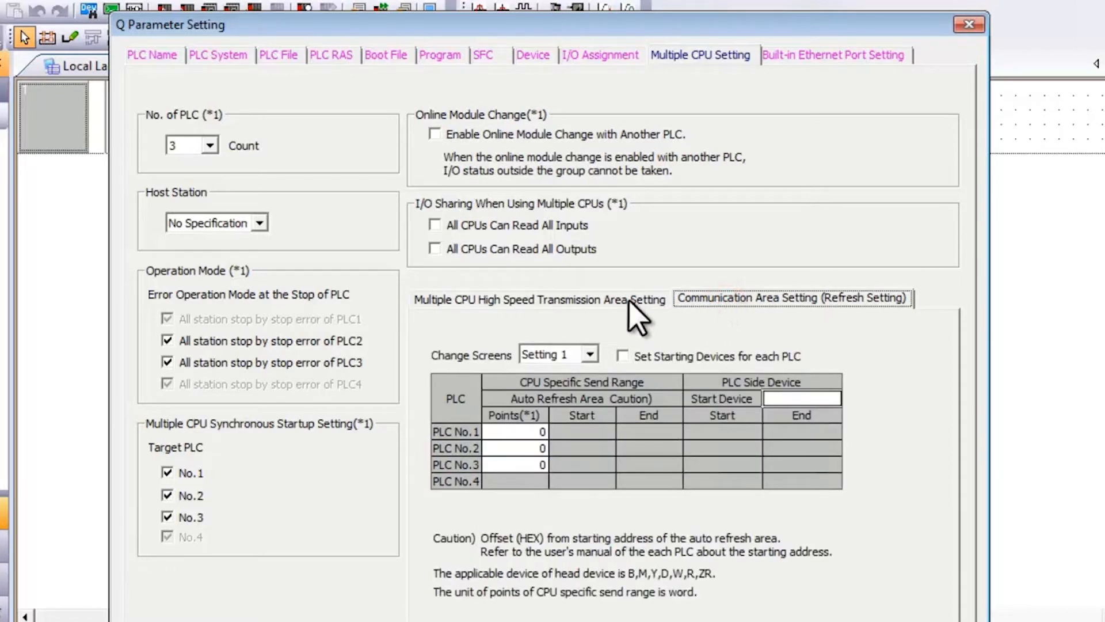
{"action": "left_click", "coordinate": [539, 298]}
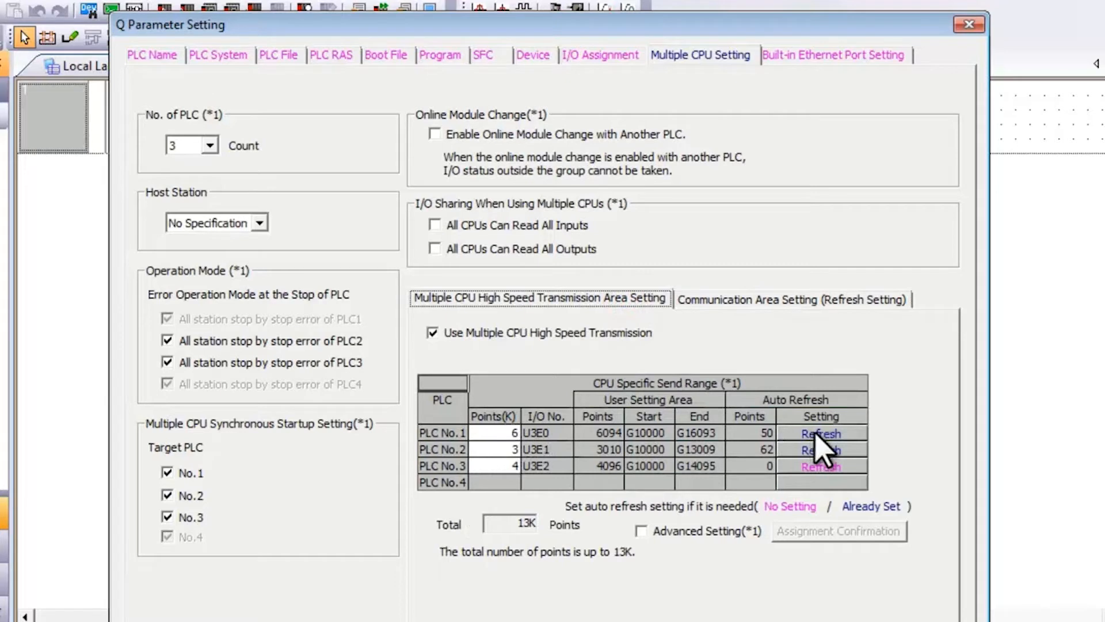
{"action": "left_click", "coordinate": [820, 432]}
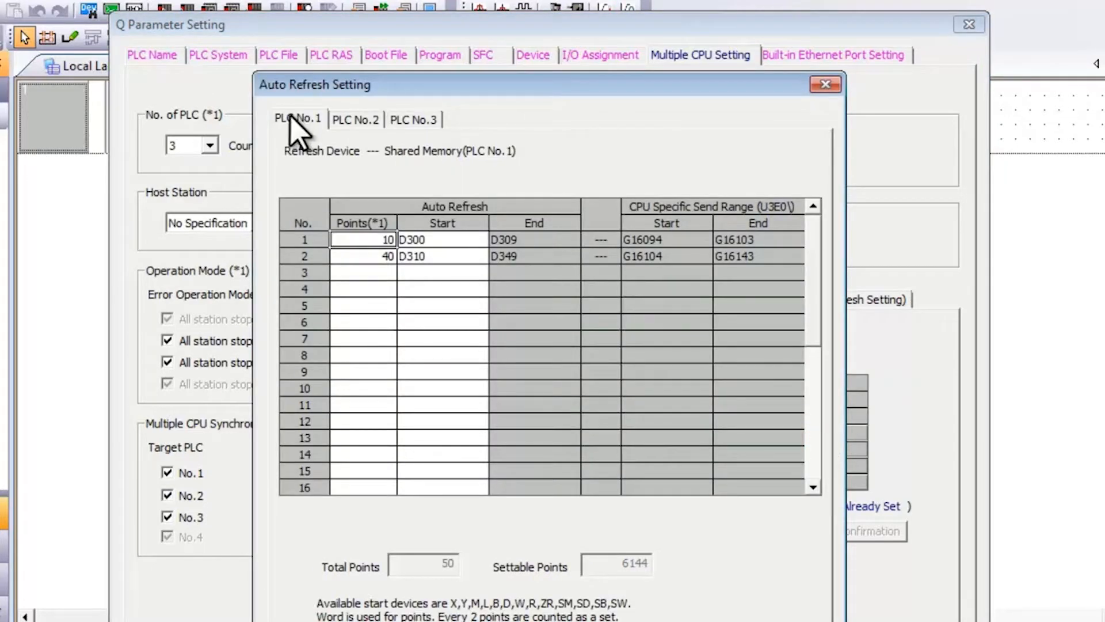
{"action": "left_click", "coordinate": [356, 119]}
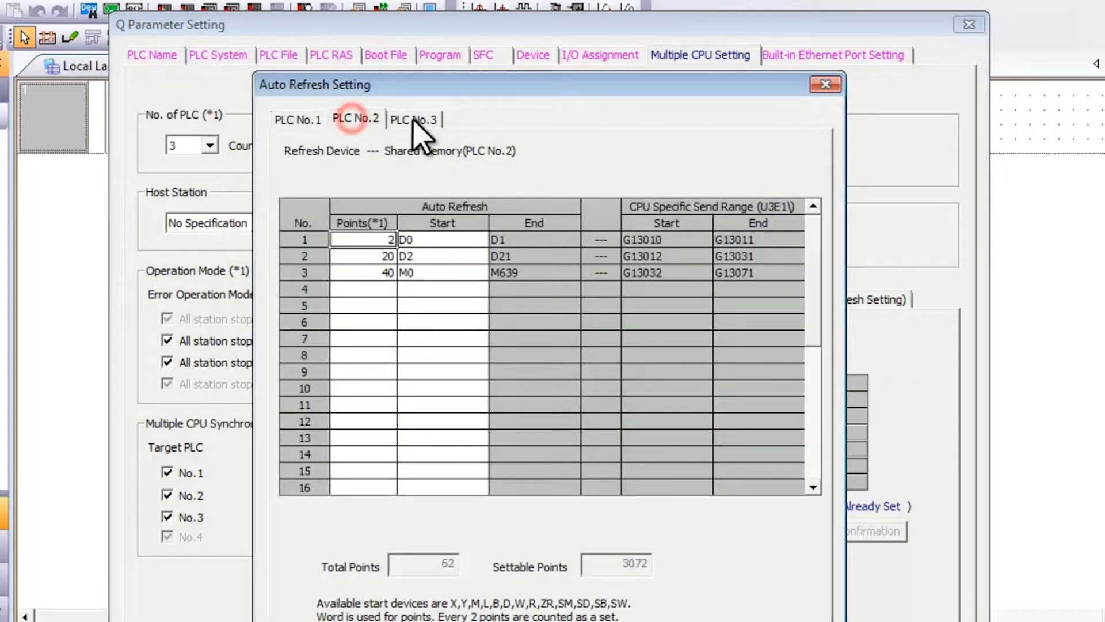
{"action": "left_click", "coordinate": [298, 119]}
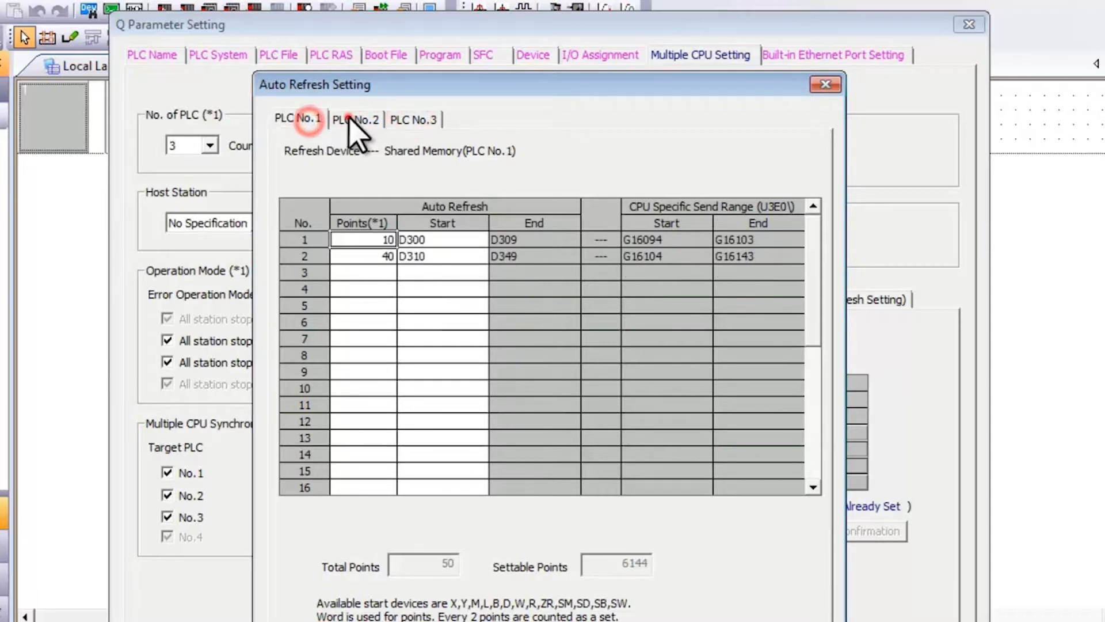
{"action": "mouse_move", "coordinate": [415, 132]}
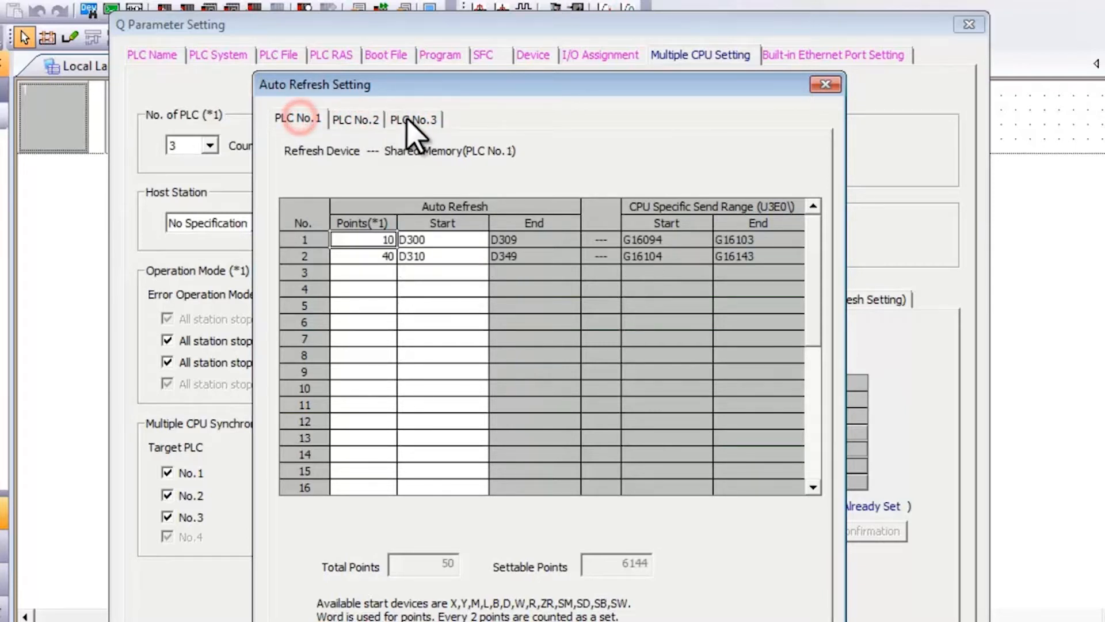
{"action": "left_click", "coordinate": [413, 119]}
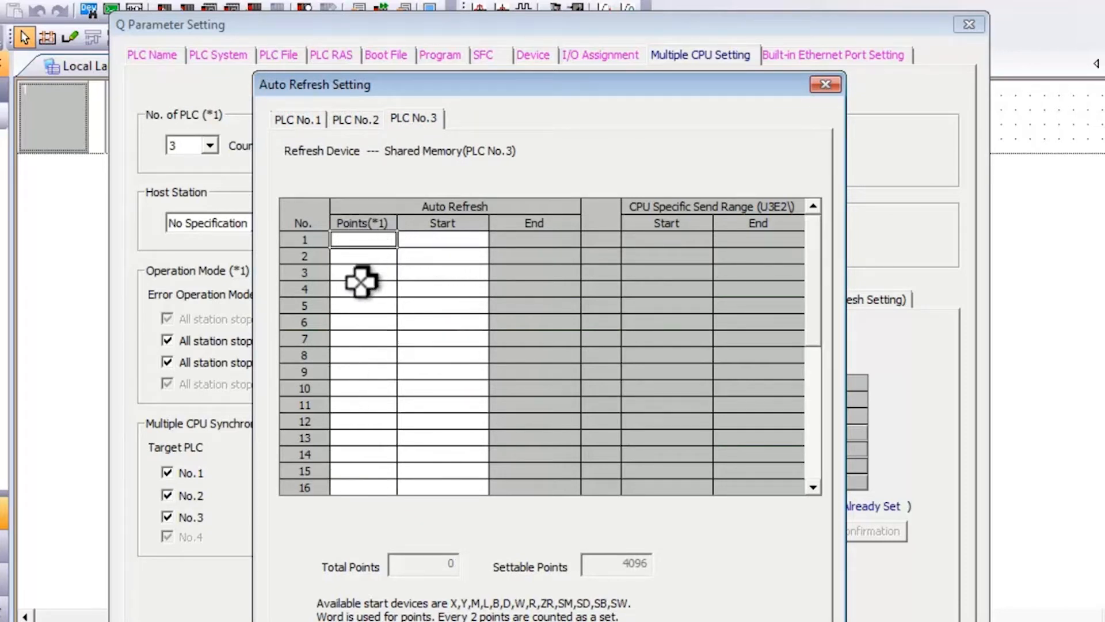
{"action": "left_click", "coordinate": [825, 83]}
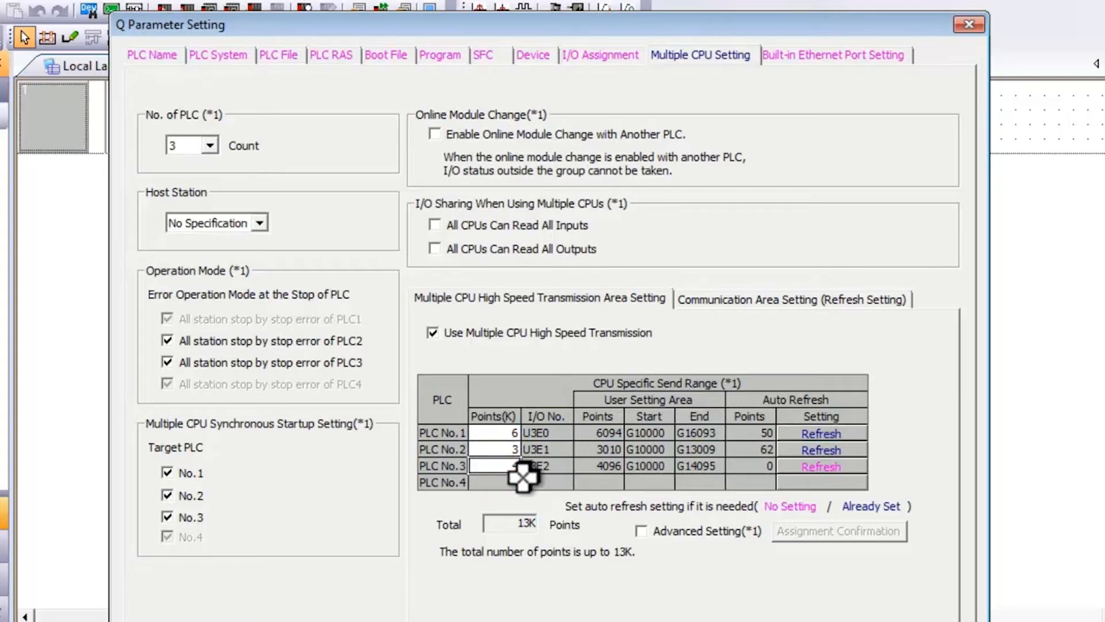
Give PLC No.3 a 4K-point send range and reopen PLC No.1's auto refresh settings
{"action": "type", "text": "4"}
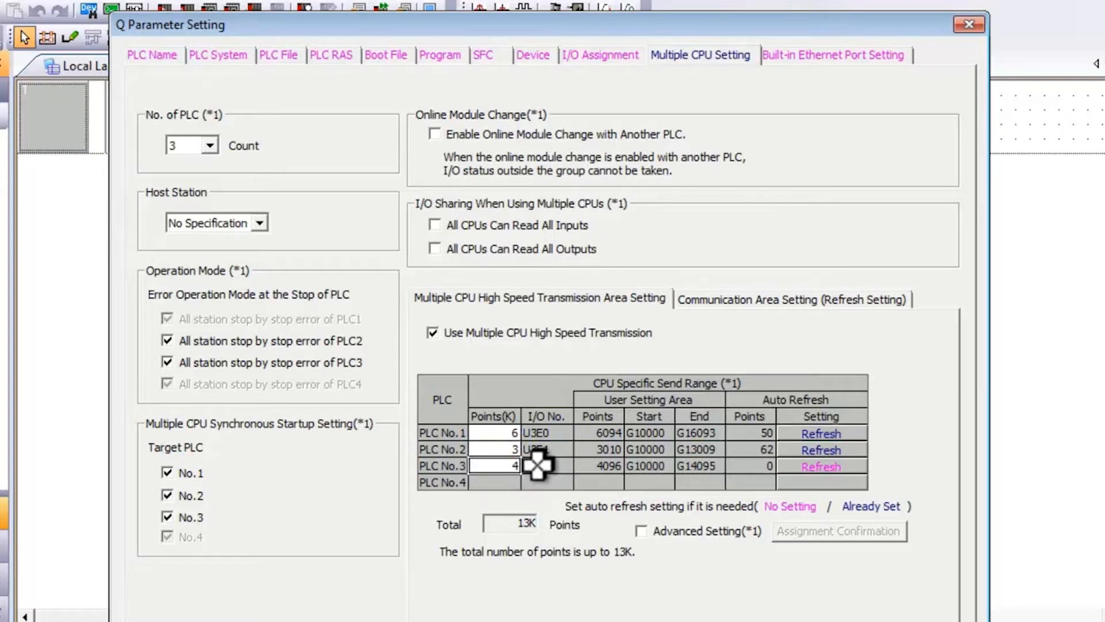
{"action": "left_click", "coordinate": [820, 432]}
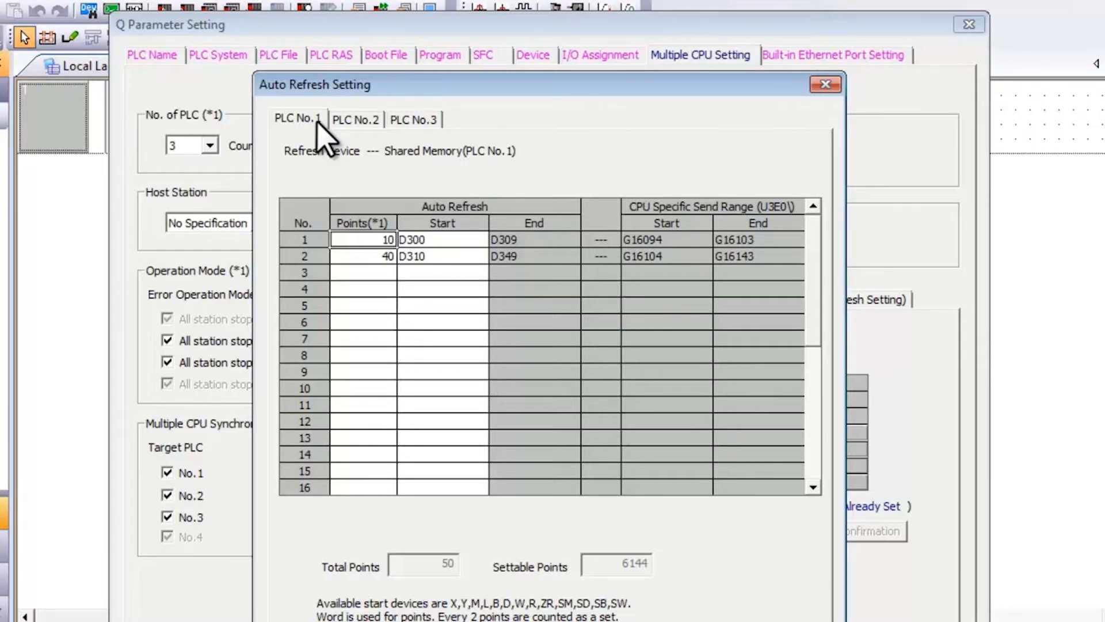
{"action": "mouse_move", "coordinate": [345, 135]}
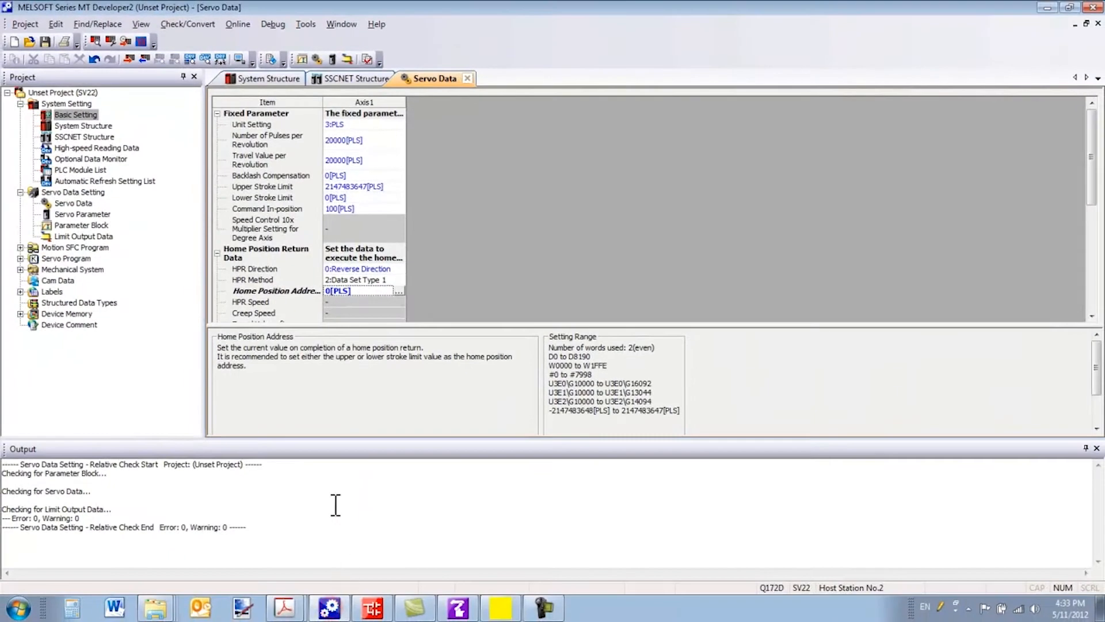
Open Basic Setting's Multiple CPU Setting and show CPU2's send refresh entries (D1600–D1621, M2000–M2063)
{"action": "double_click", "coordinate": [76, 114]}
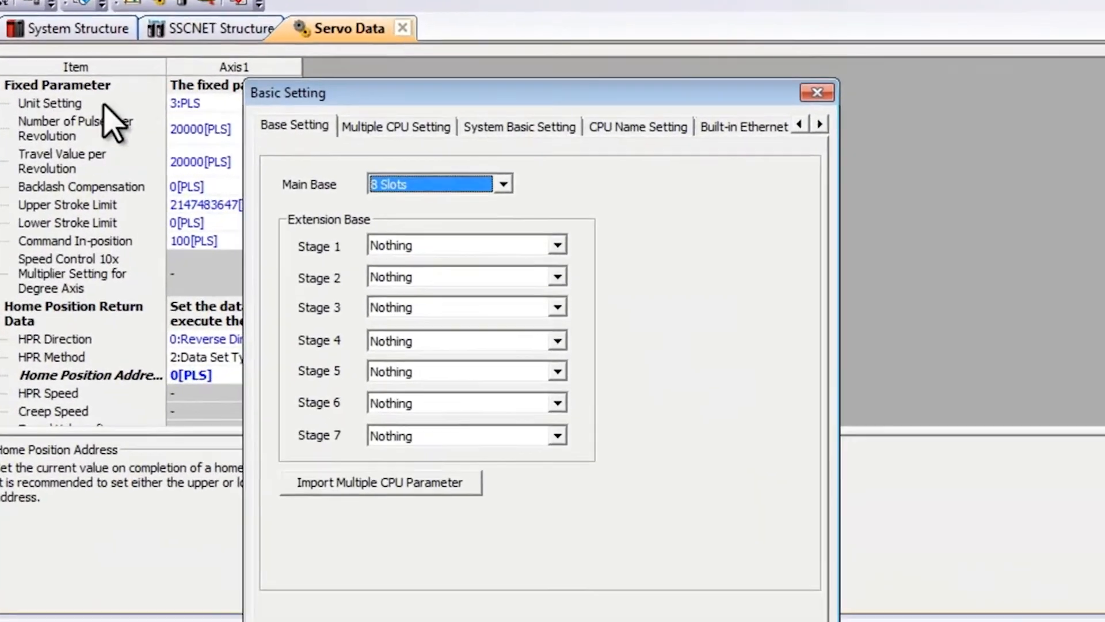
{"action": "left_click", "coordinate": [396, 126]}
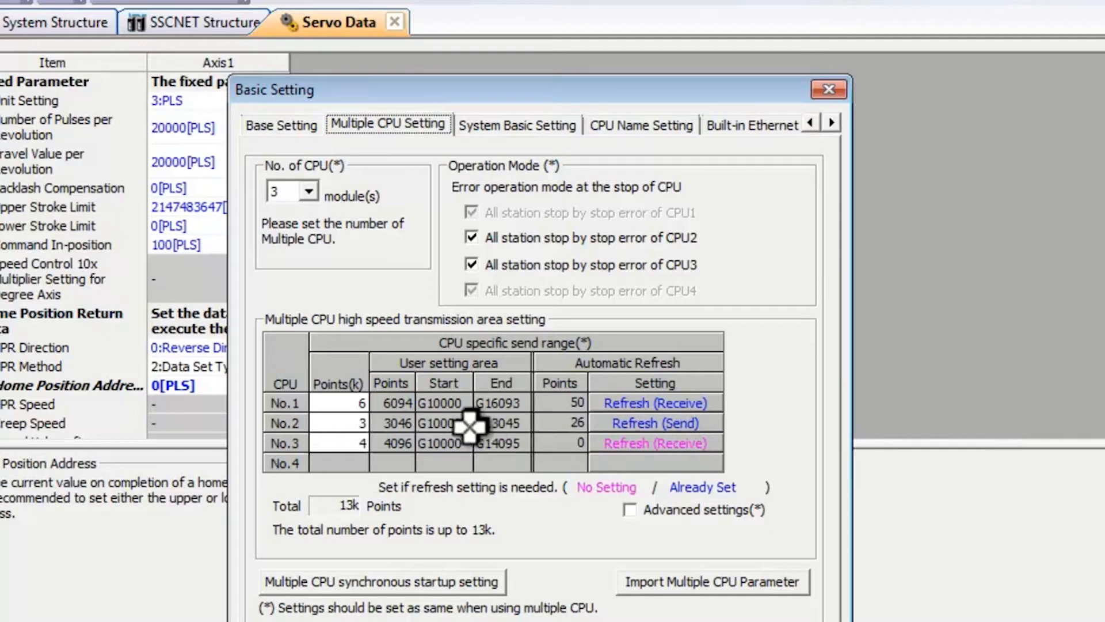
{"action": "left_click", "coordinate": [654, 423]}
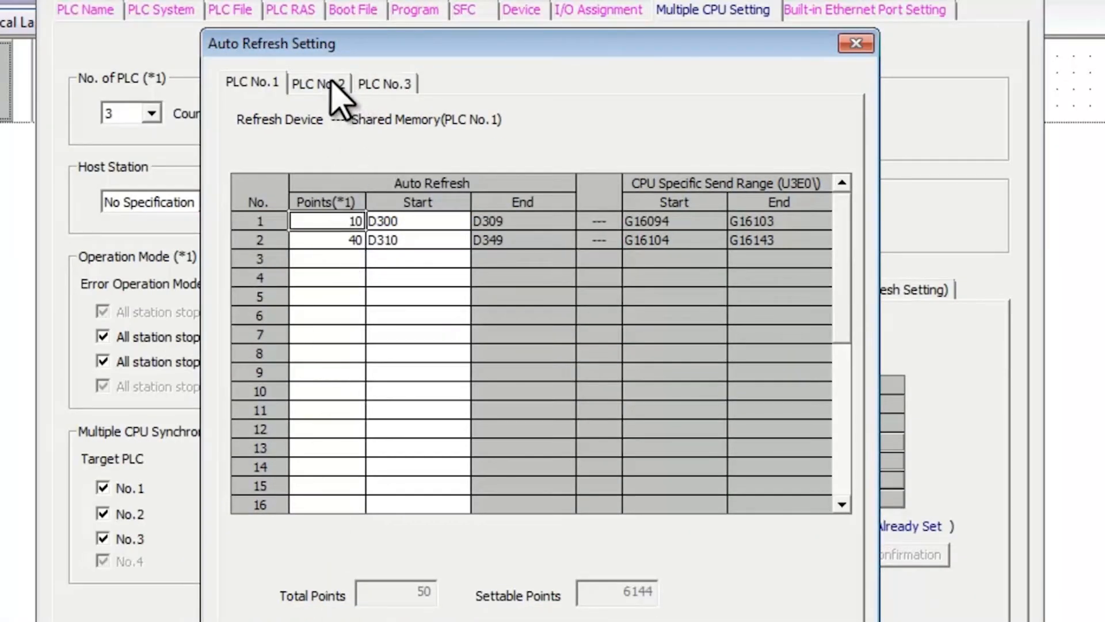
{"action": "left_click", "coordinate": [318, 83]}
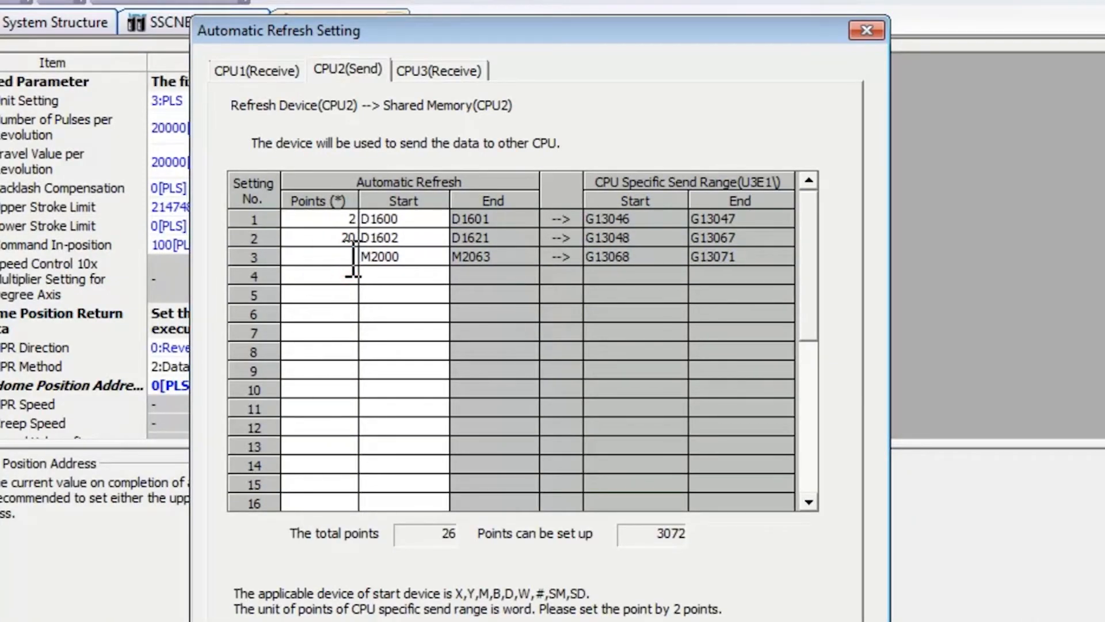
Set CPU2's third send entry to 40 points, check CPU1 receive entries, then return to CPU2(Send)
{"action": "type", "text": "4"}
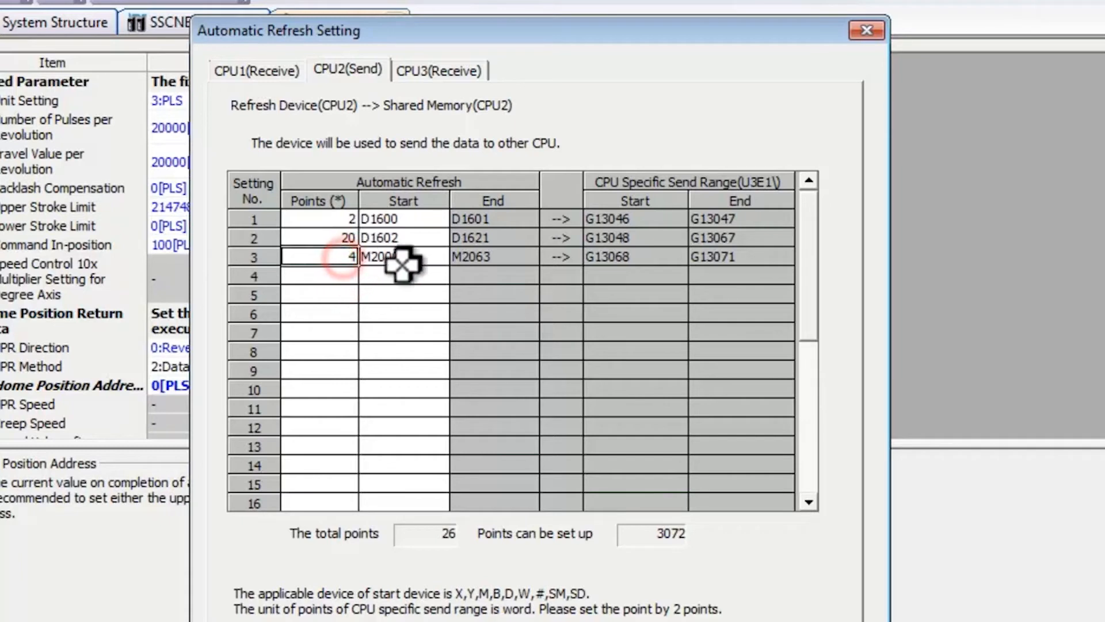
{"action": "type", "text": "40"}
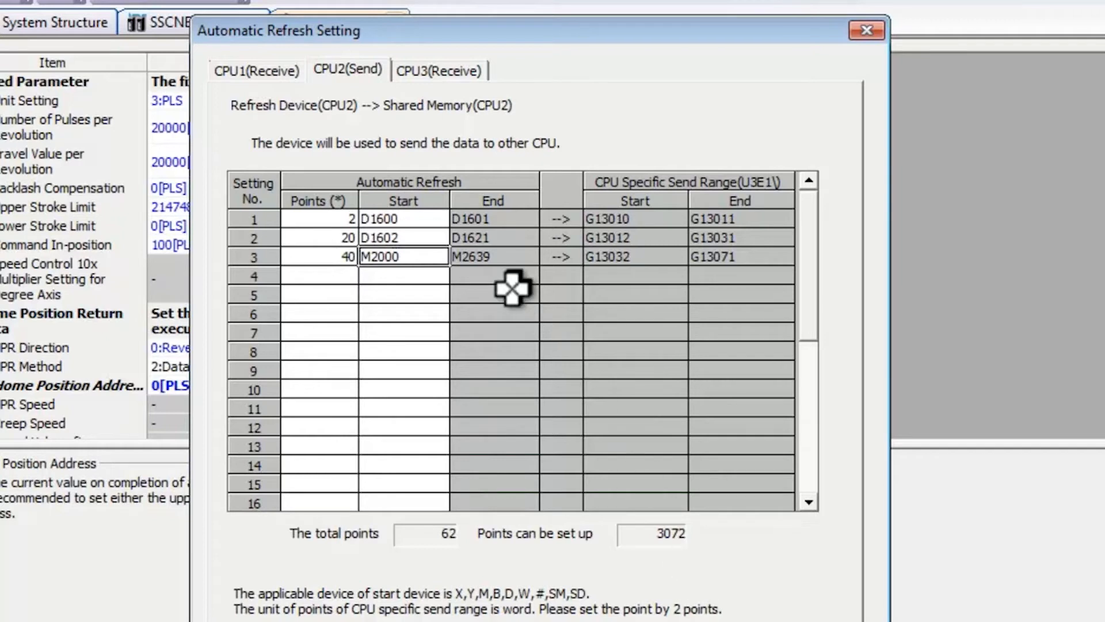
{"action": "left_click", "coordinate": [257, 70]}
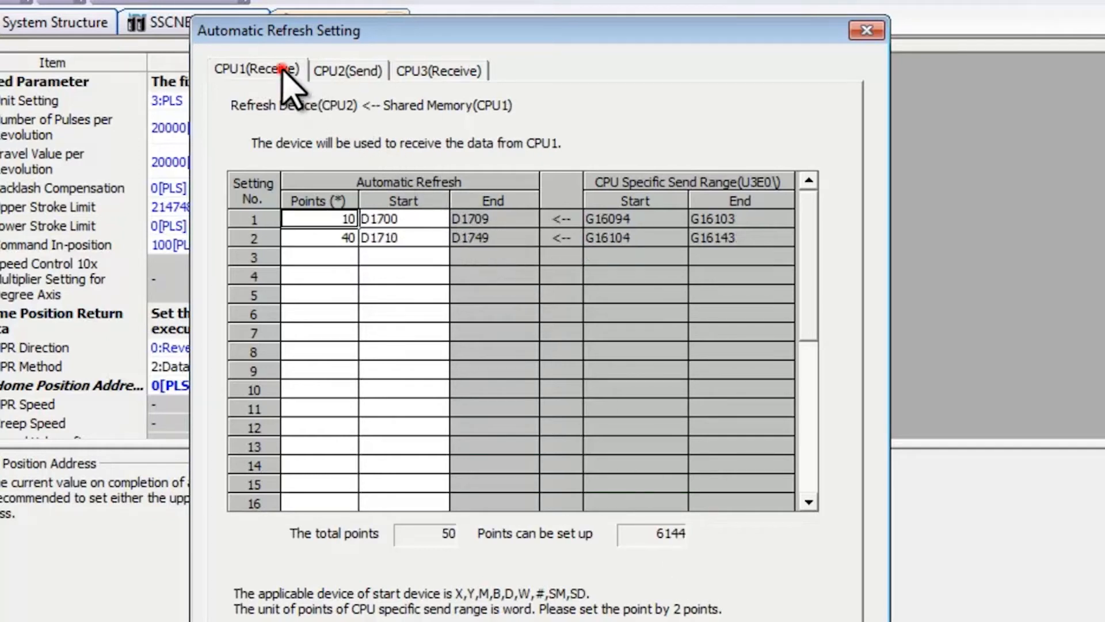
{"action": "mouse_move", "coordinate": [336, 83]}
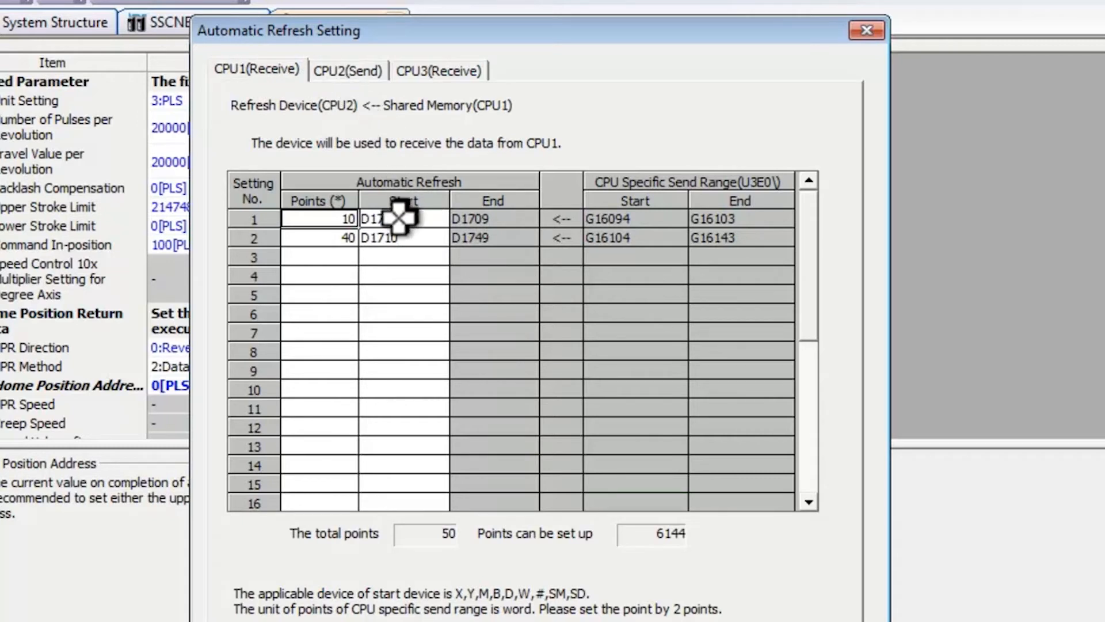
{"action": "left_click", "coordinate": [402, 218]}
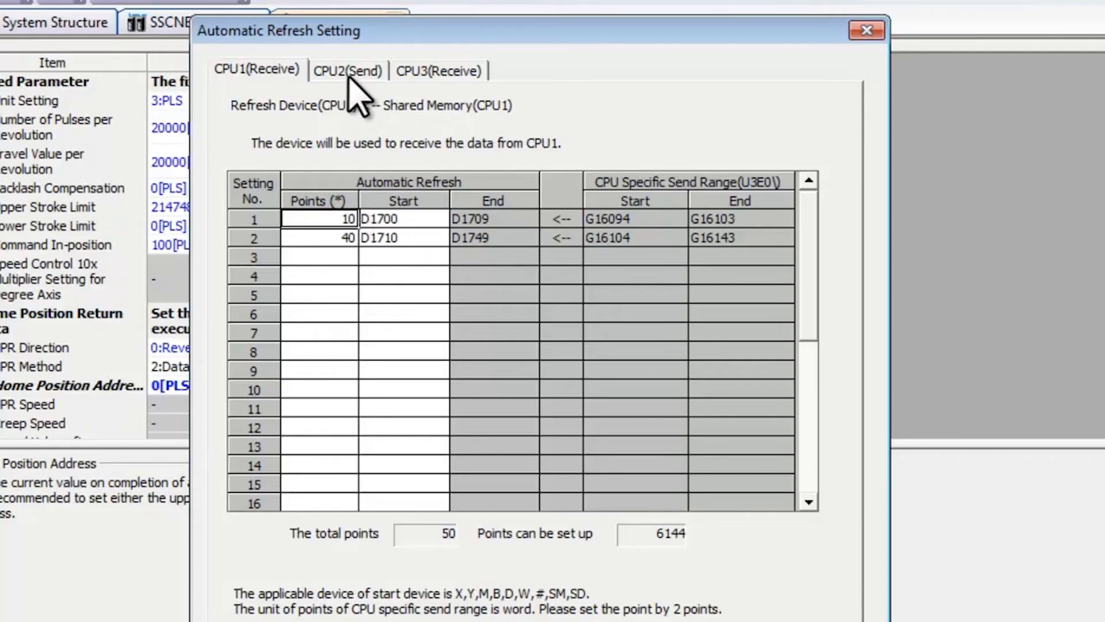
{"action": "left_click", "coordinate": [348, 70]}
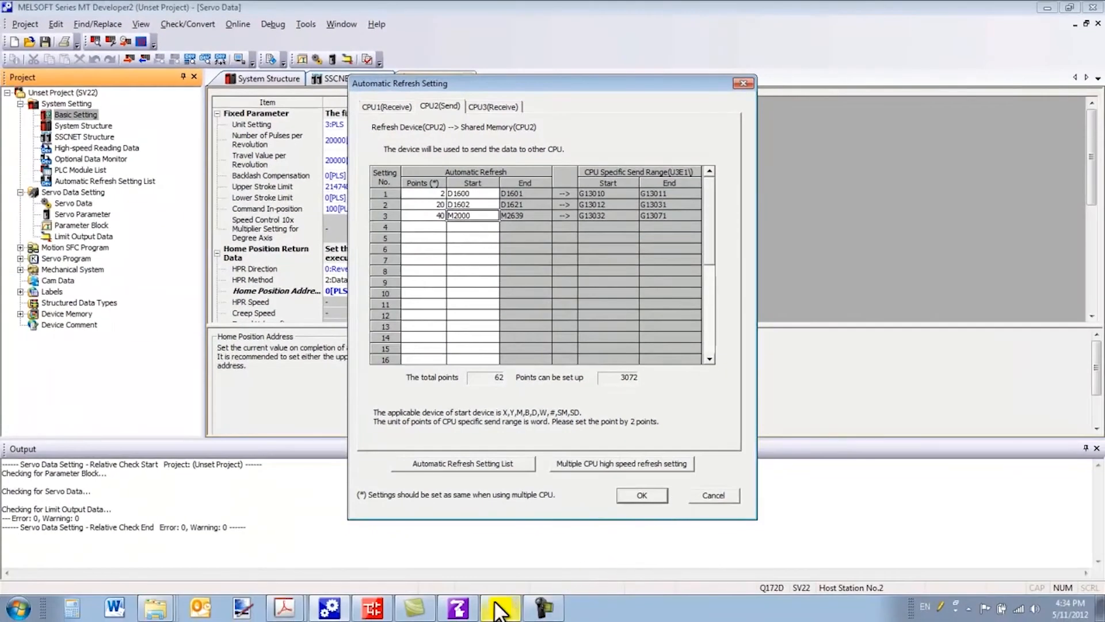
In RT ToolBox2, open Parameter > Multiple CPU setting and set the number of CPUs to 3
{"action": "left_click", "coordinate": [499, 607]}
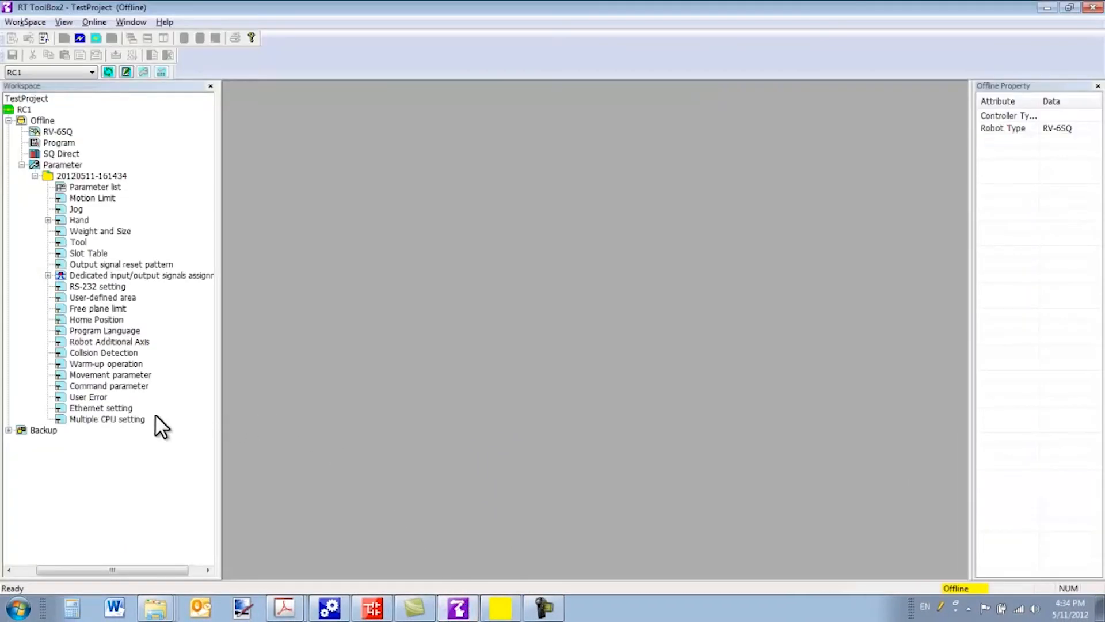
{"action": "mouse_move", "coordinate": [113, 430]}
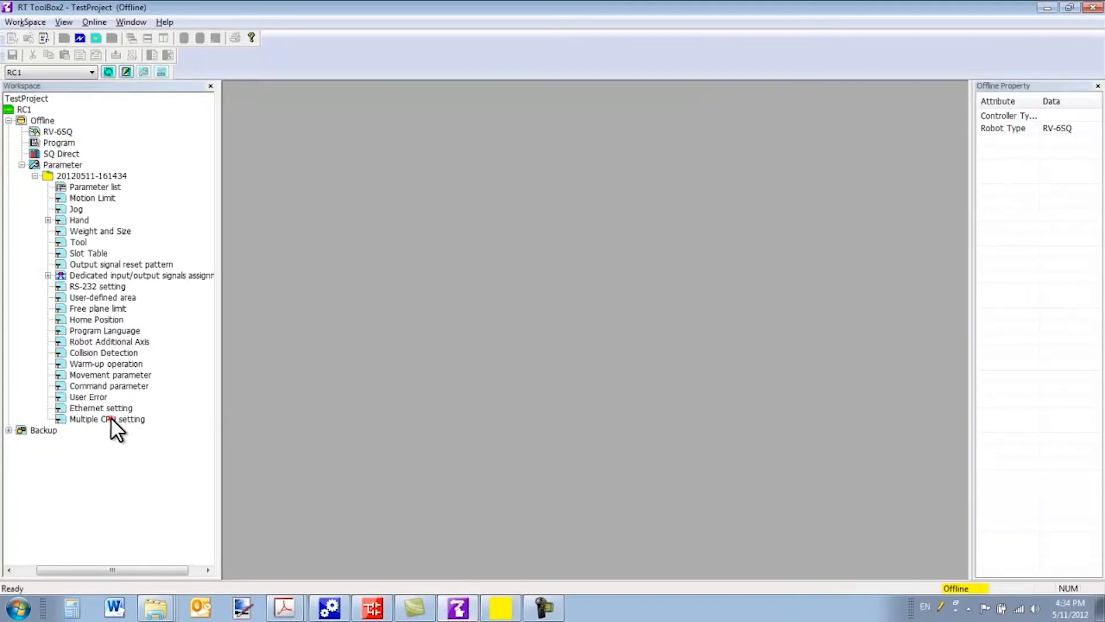
{"action": "double_click", "coordinate": [107, 418]}
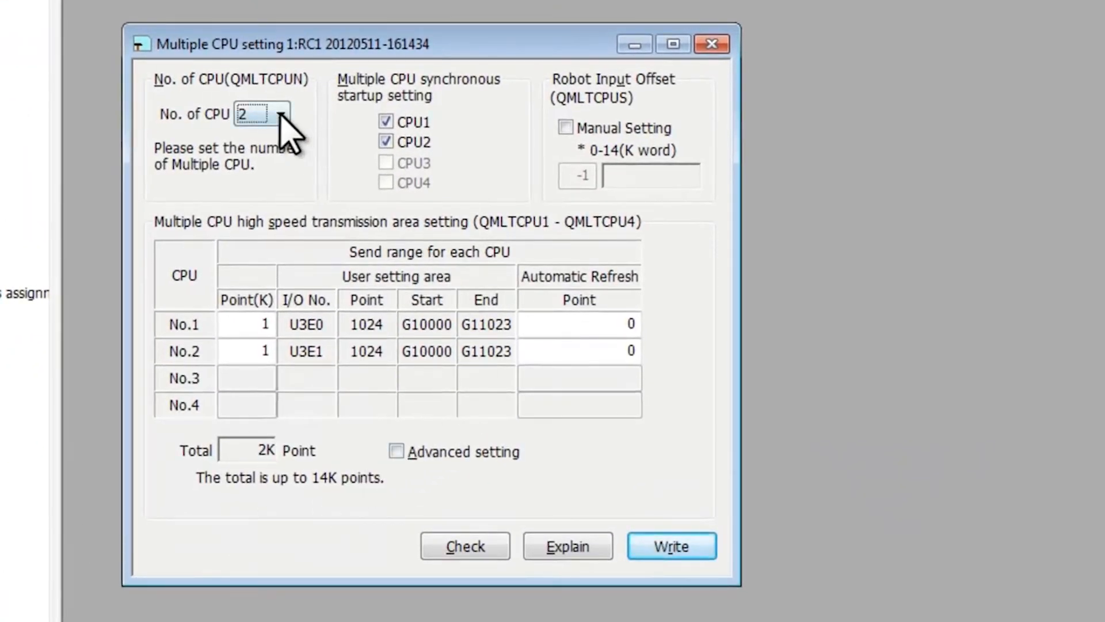
{"action": "left_click", "coordinate": [282, 114]}
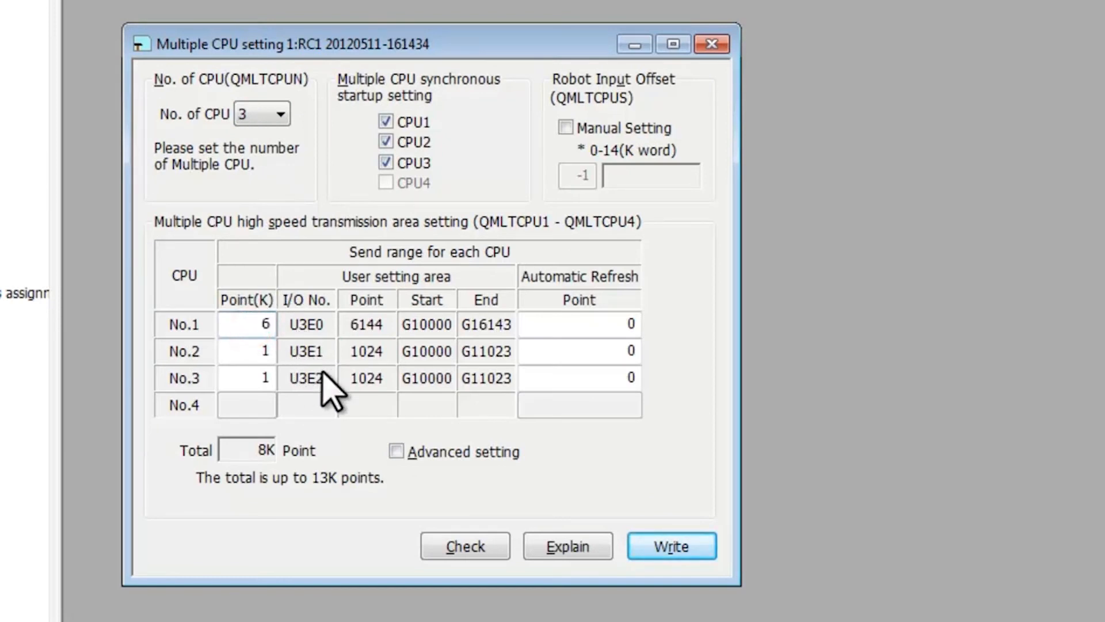
{"action": "type", "text": "3"}
{"action": "type", "text": "4"}
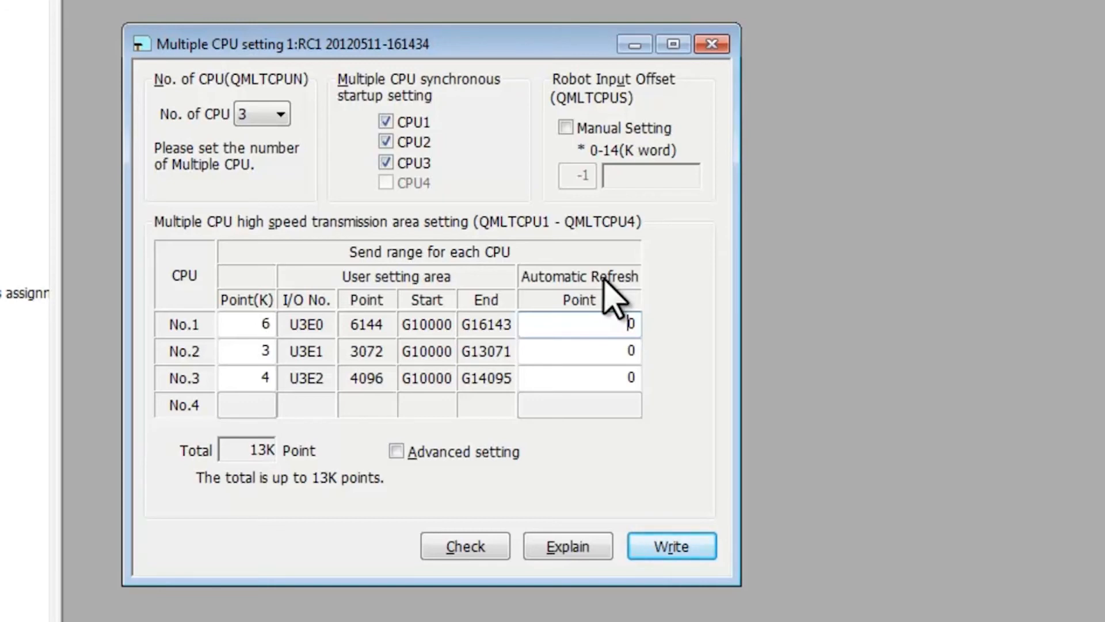
{"action": "mouse_move", "coordinate": [606, 384]}
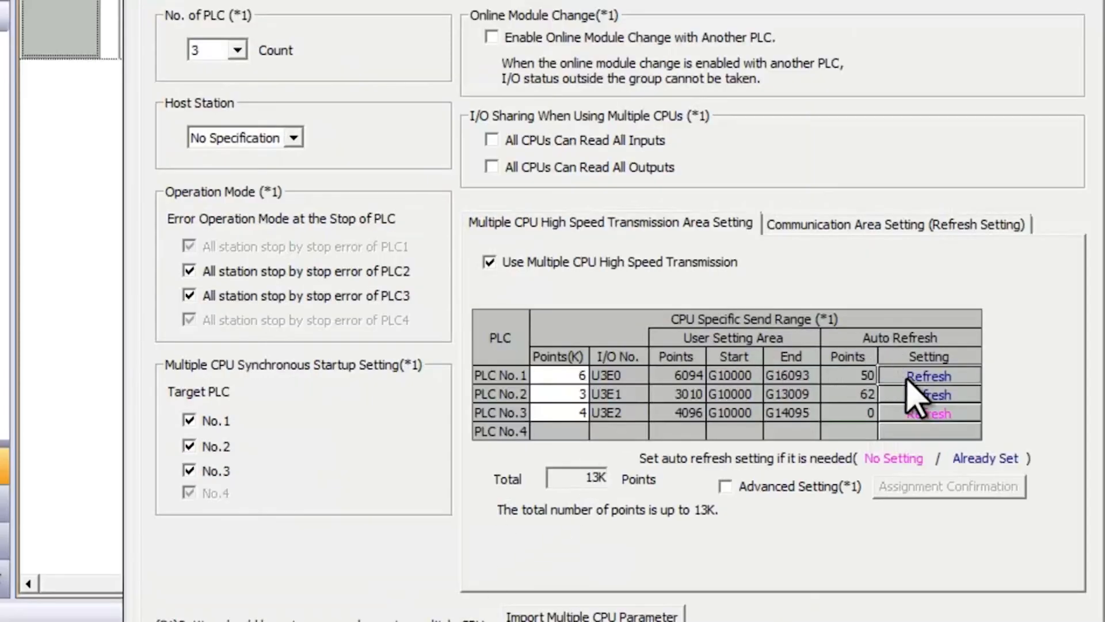
Recheck auto refresh totals: 50 points for PLC No.1 and 62 for PLC No.2
{"action": "left_click", "coordinate": [926, 374]}
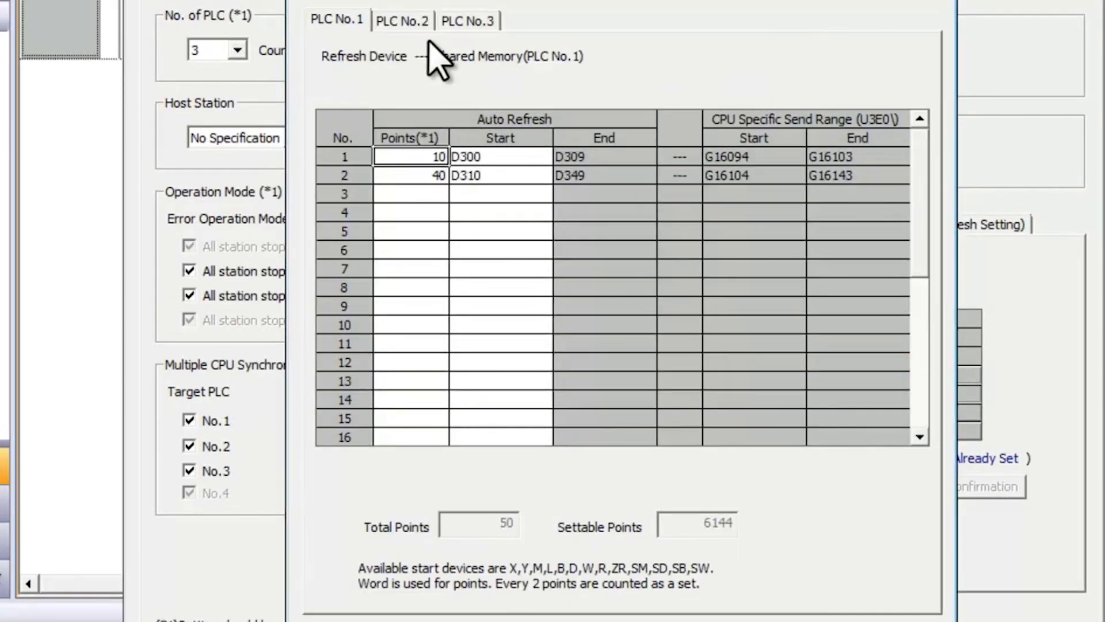
{"action": "left_click", "coordinate": [402, 19]}
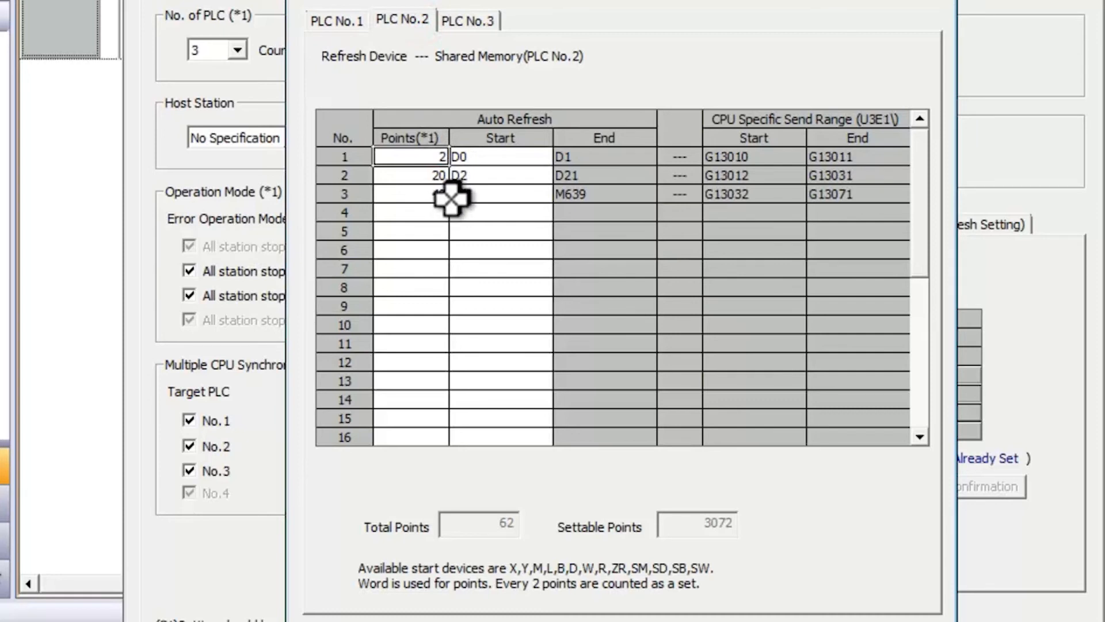
{"action": "type", "text": "40"}
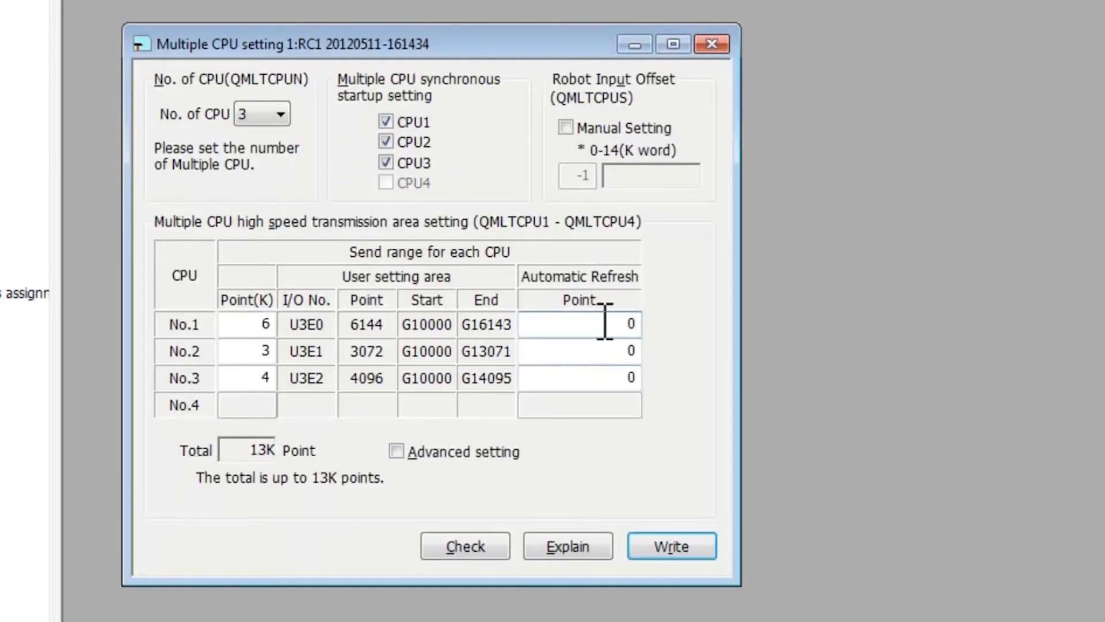
Set automatic refresh points to 50 for CPU No.1 and 62 for CPU No.2, and view explanations
{"action": "type", "text": "50"}
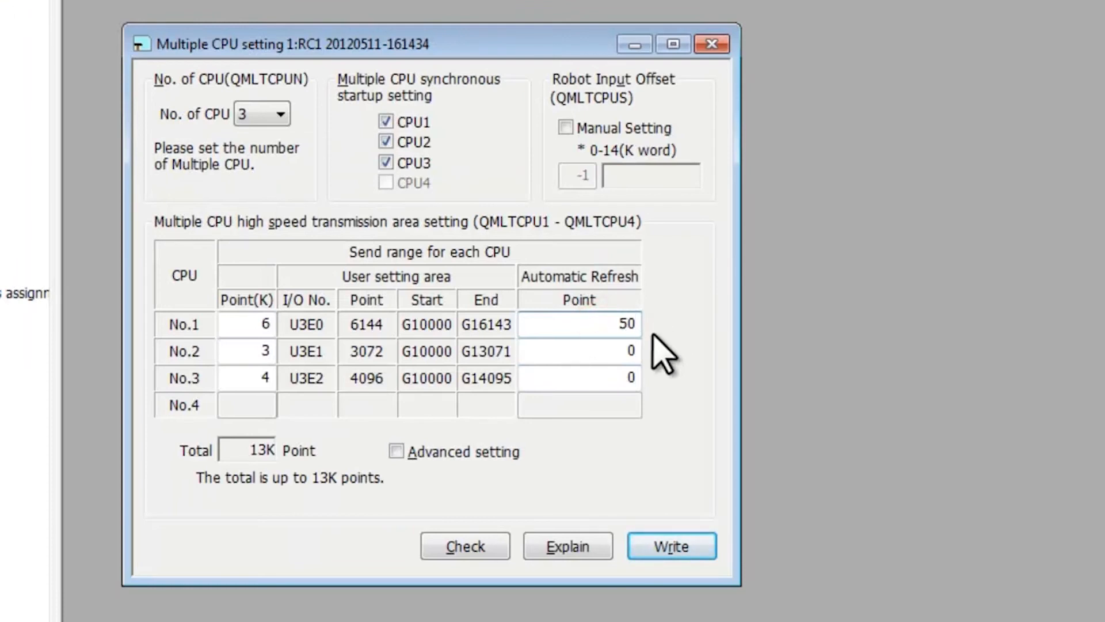
{"action": "type", "text": "62"}
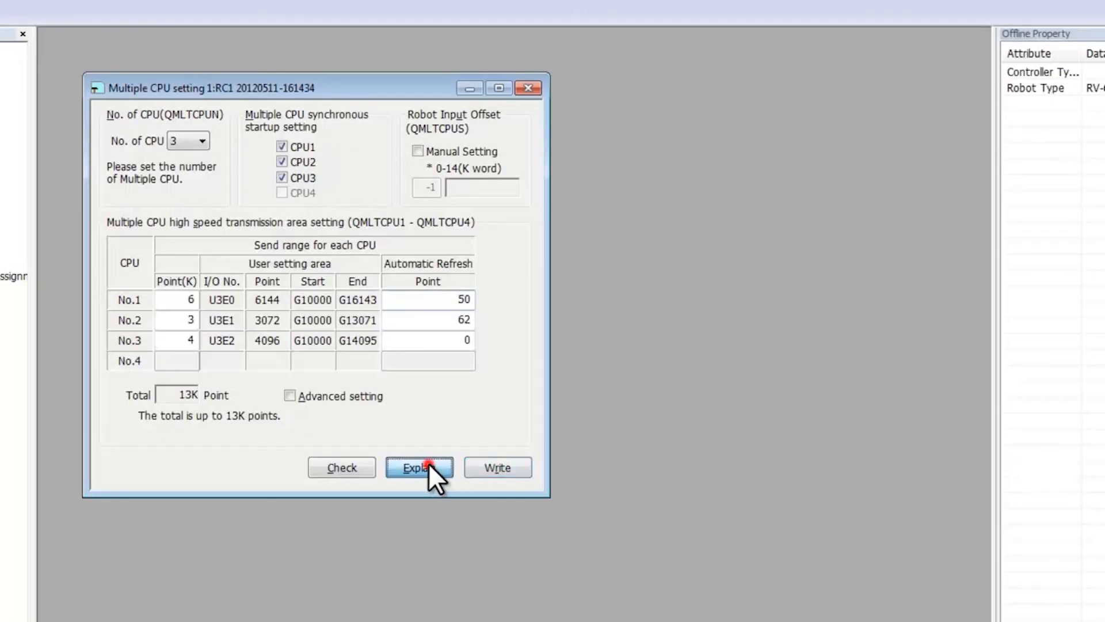
{"action": "left_click", "coordinate": [419, 468]}
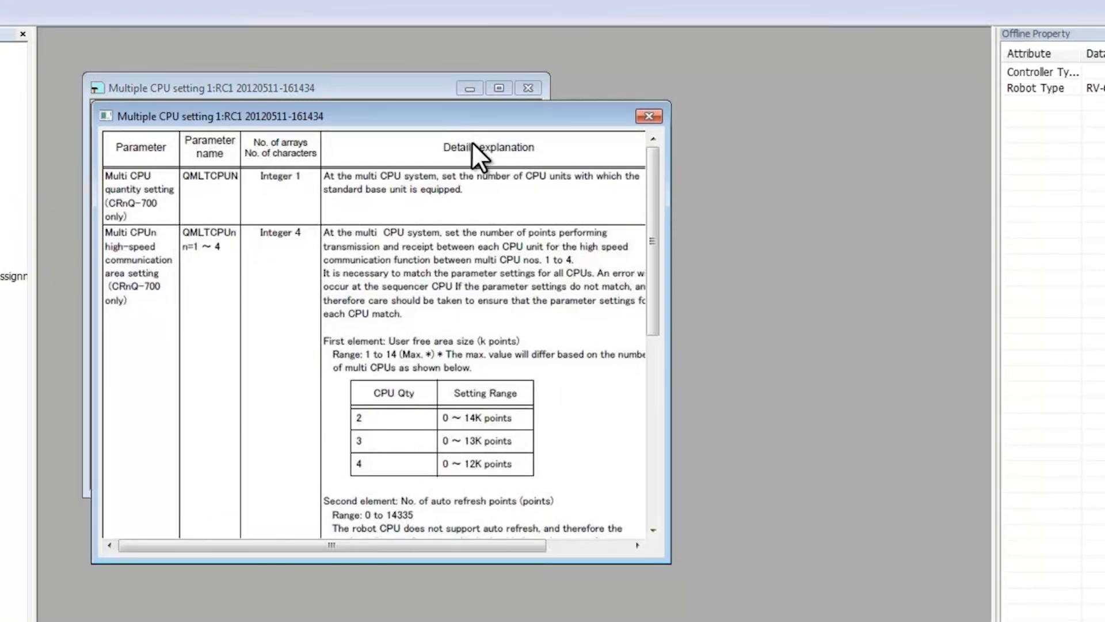
{"action": "mouse_move", "coordinate": [493, 324]}
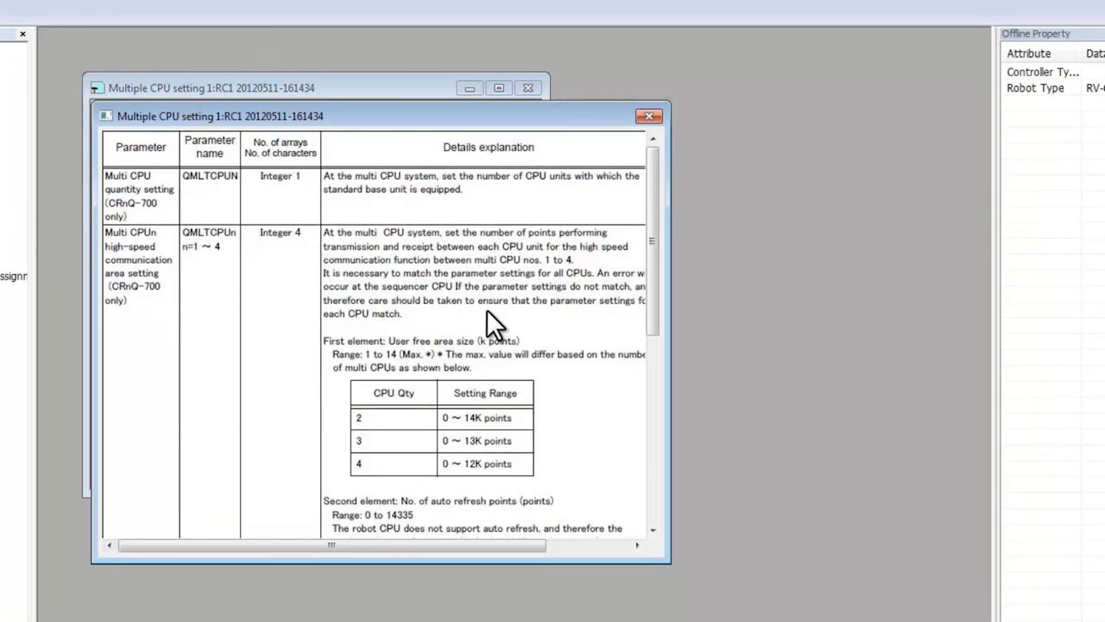